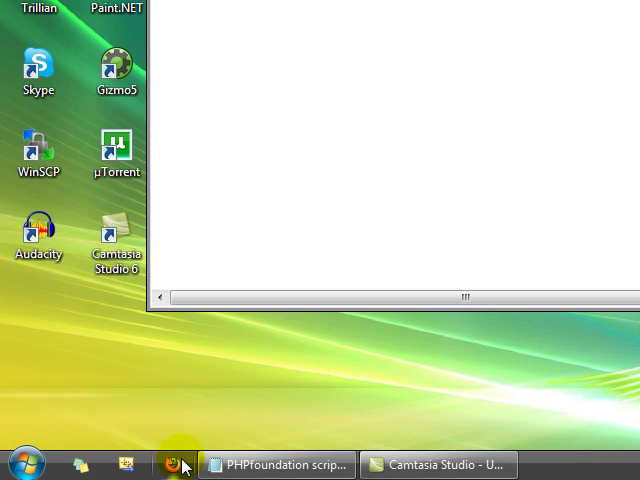
mouse_move(164, 346)
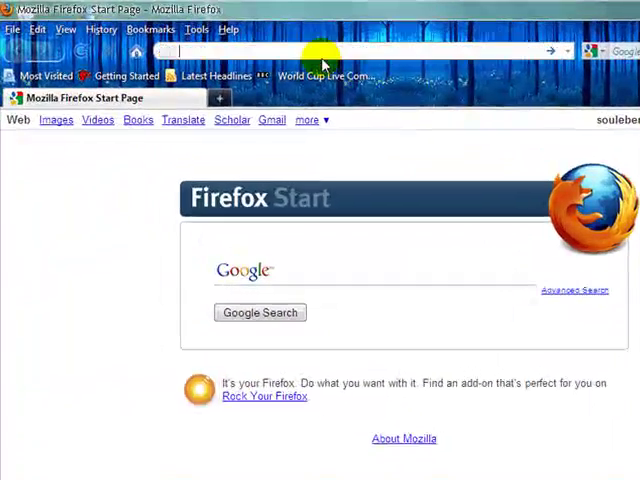
Step: Go to the 000webhost home page and start the free hosting order form
type("000web")
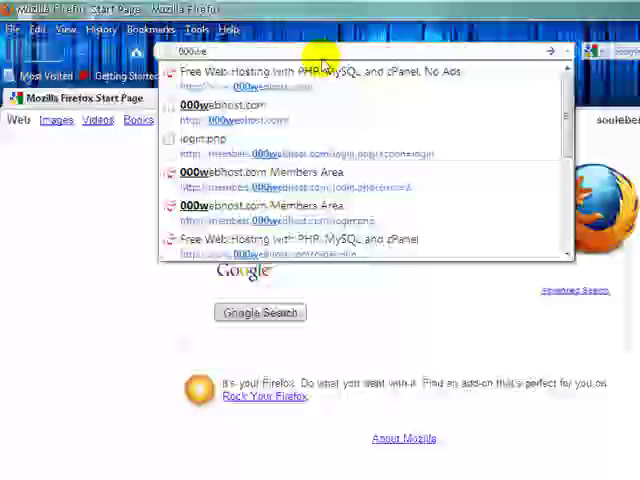
left_click(300, 72)
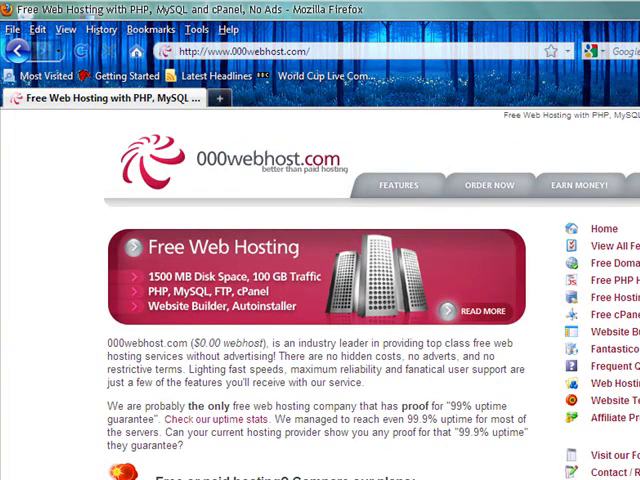
left_click(488, 184)
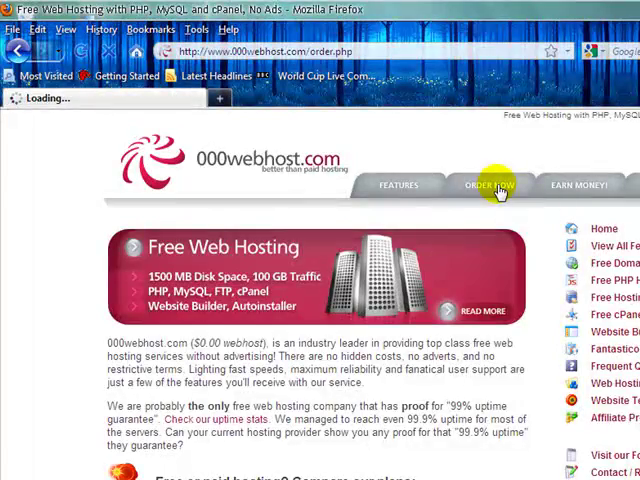
left_click(488, 186)
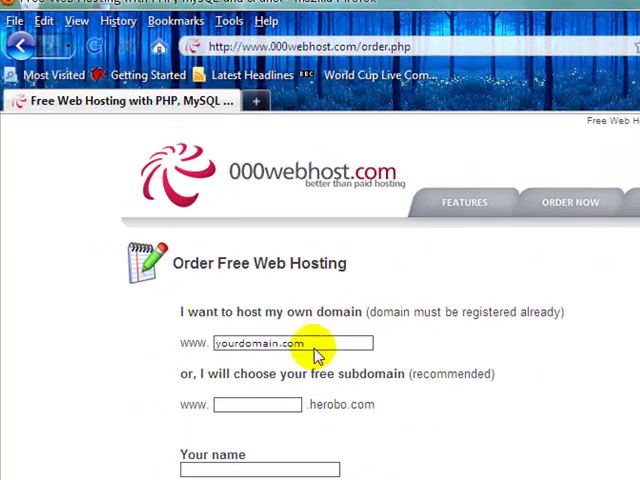
mouse_move(268, 332)
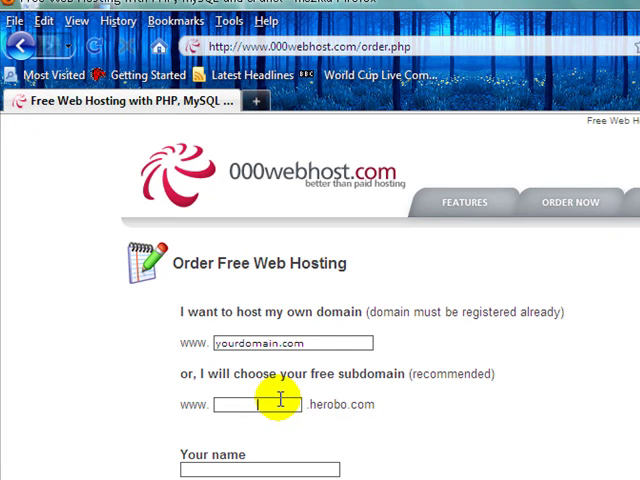
mouse_move(180, 416)
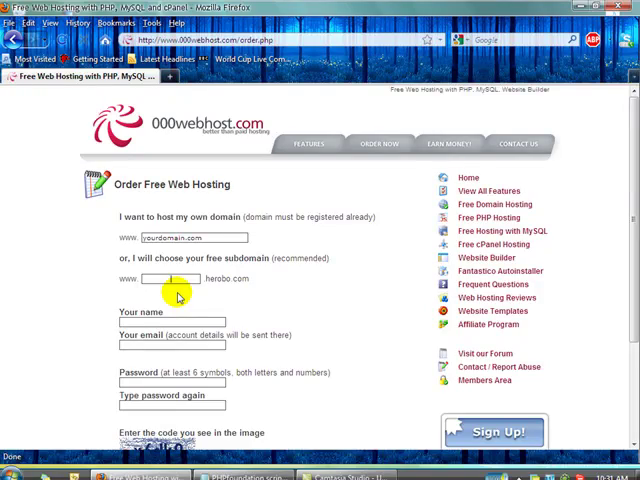
Step: Enter PHPISCOOL as the free subdomain on the order form
type("PHPIS")
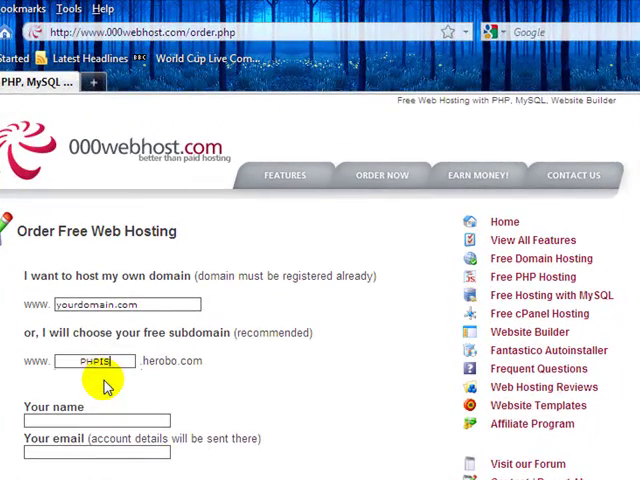
type("COOL")
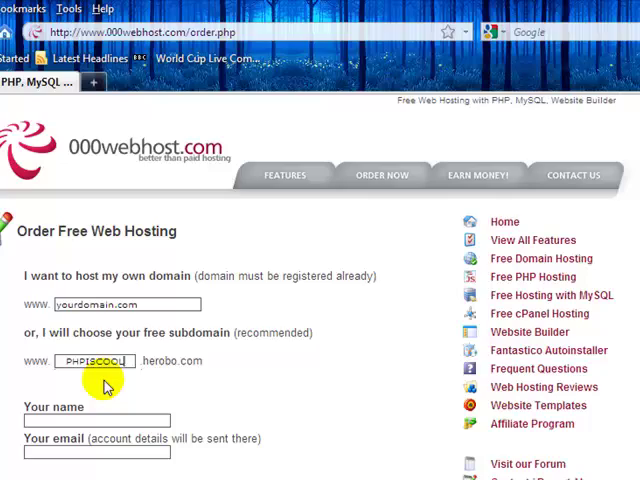
scroll("down", 3)
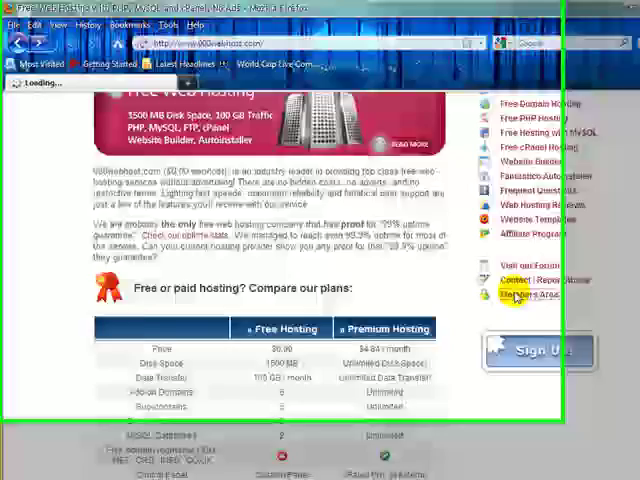
left_click(520, 296)
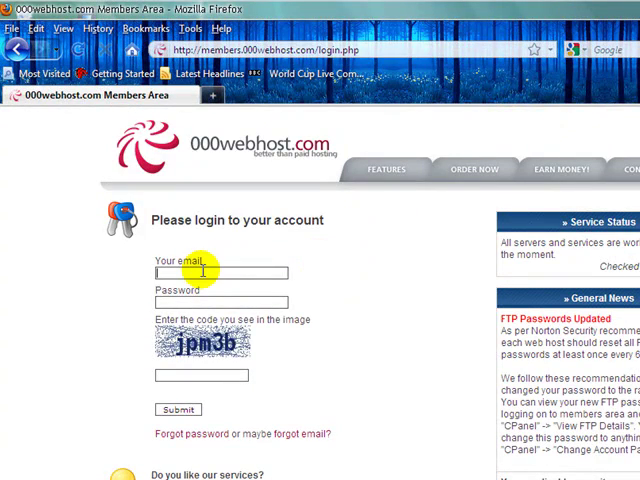
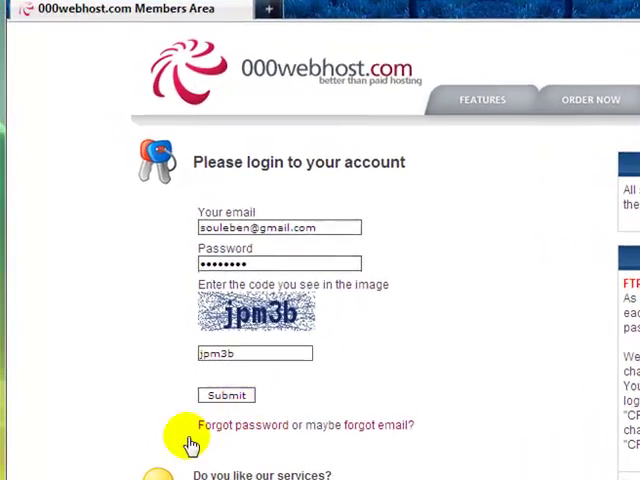
left_click(226, 396)
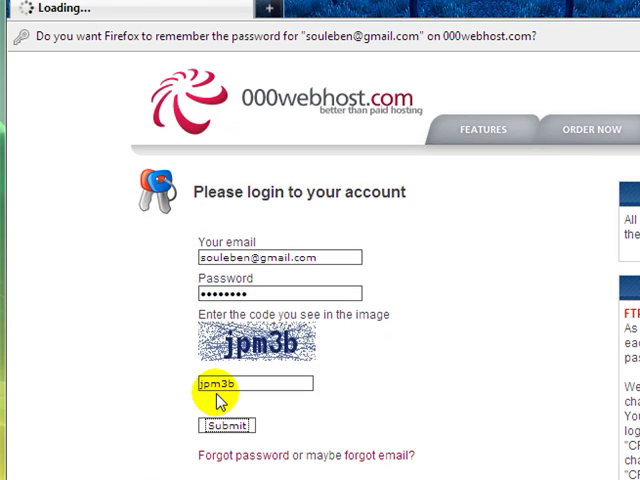
left_click(224, 424)
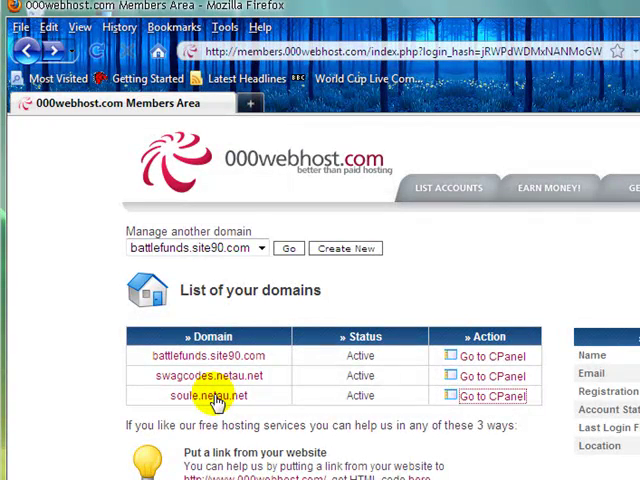
mouse_move(494, 392)
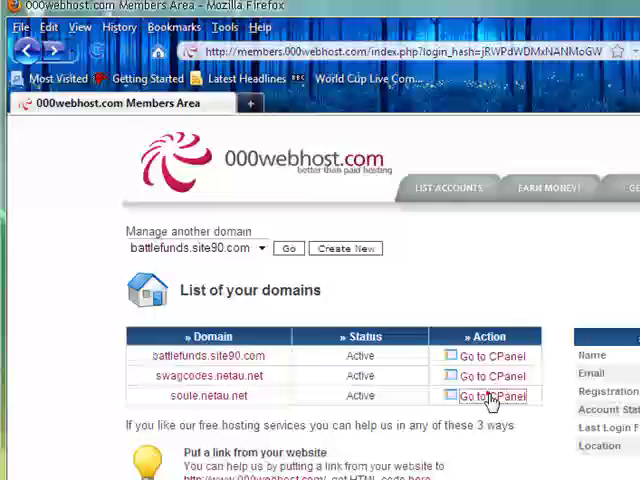
Step: Go to the CPanel for soule.netau.net and head to its account details
left_click(488, 396)
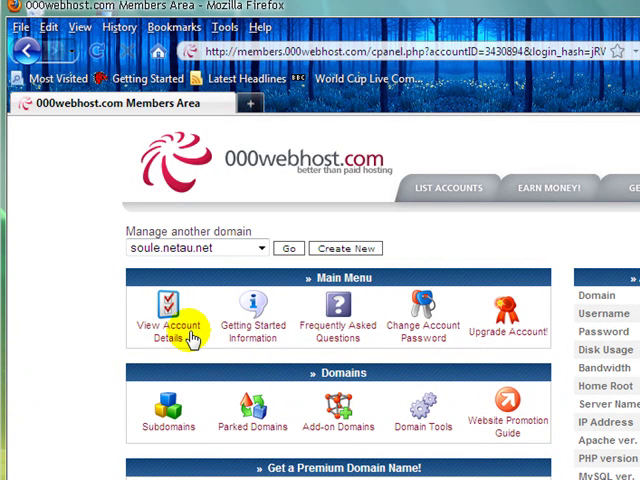
mouse_move(252, 304)
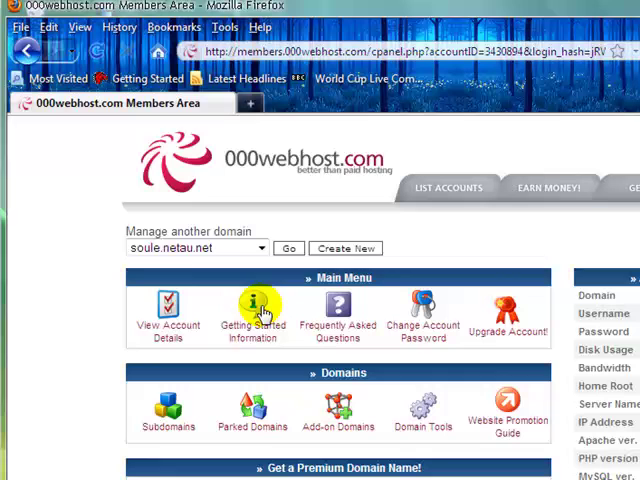
left_click(168, 310)
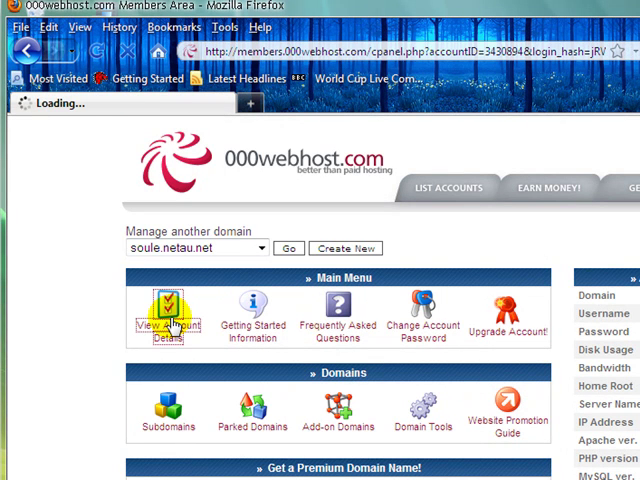
Step: Show the account details and scroll to the File Upload Details section
left_click(168, 326)
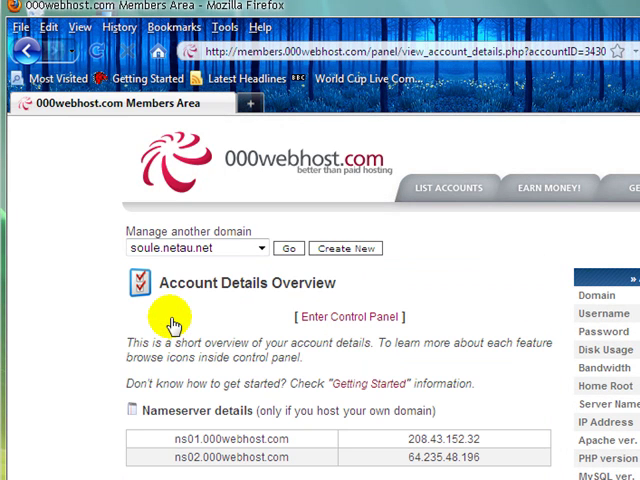
scroll("down", 3)
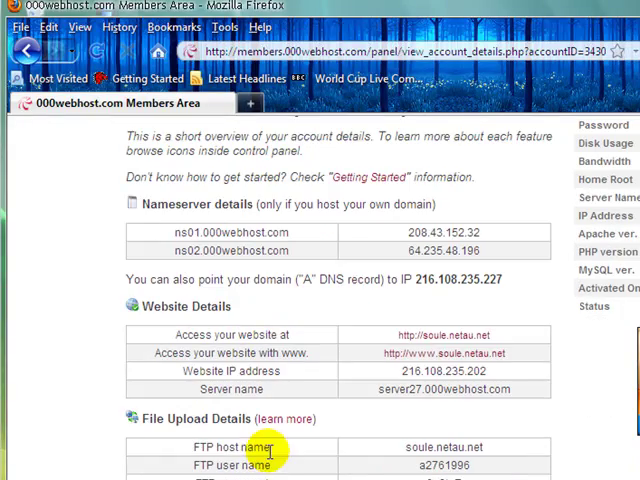
scroll("down", 3)
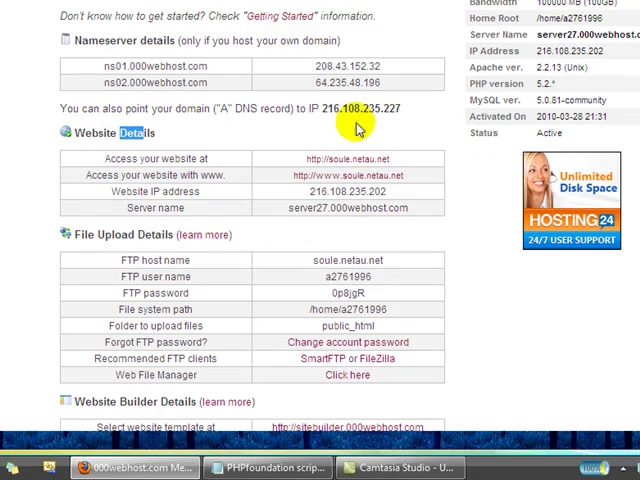
scroll("down", 3)
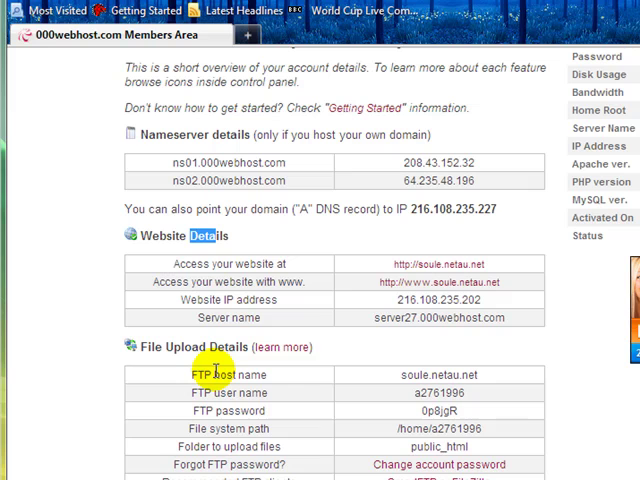
mouse_move(356, 372)
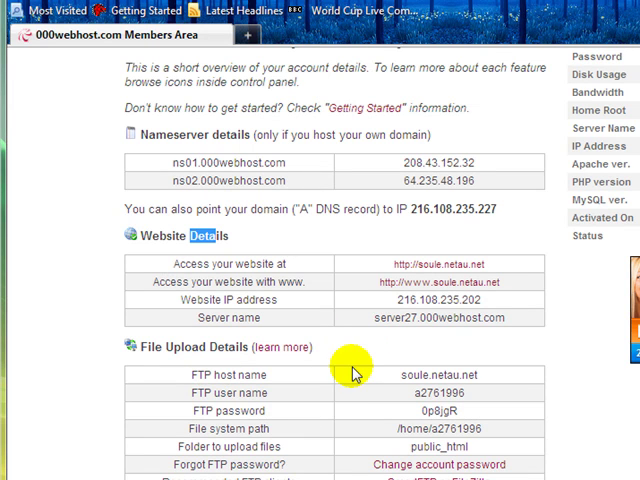
Step: Select the FTP host name soule.netau.net and start a fresh browser tab
double_click(440, 374)
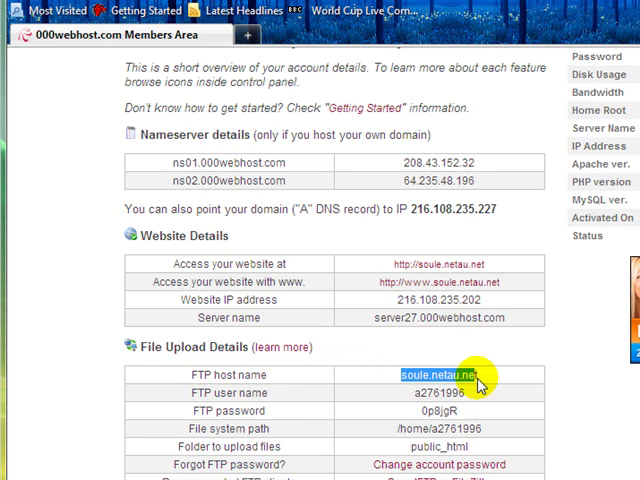
double_click(436, 392)
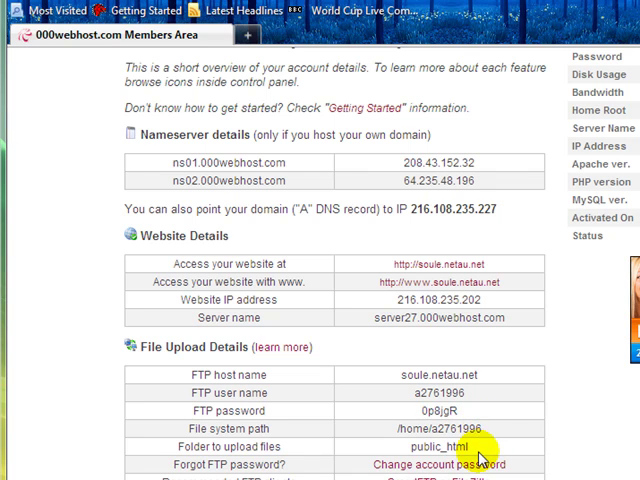
scroll("down", 3)
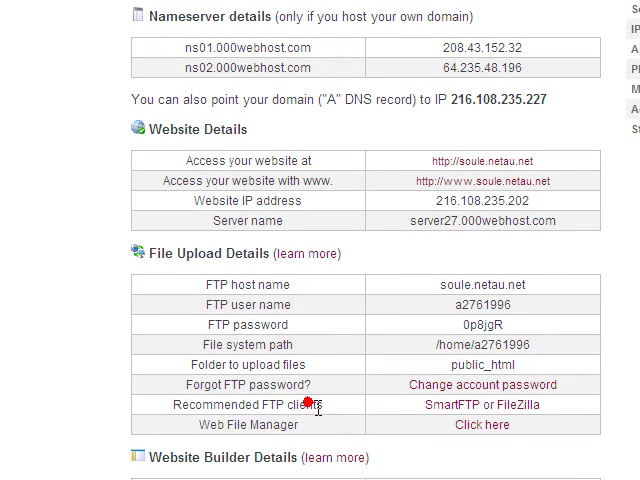
left_click(518, 92)
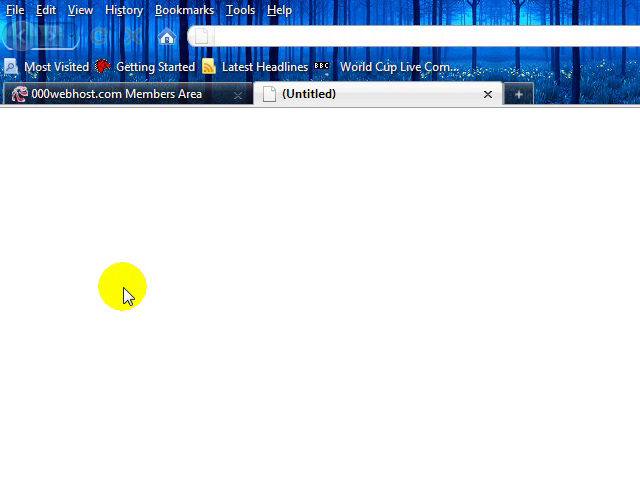
Step: Go to winscp.net and reach the WinSCP 4.2.7 downloads page
type("winds")
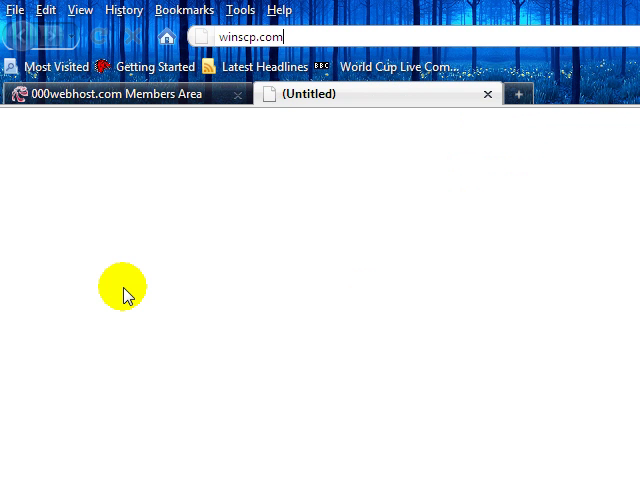
key("BackSpace")
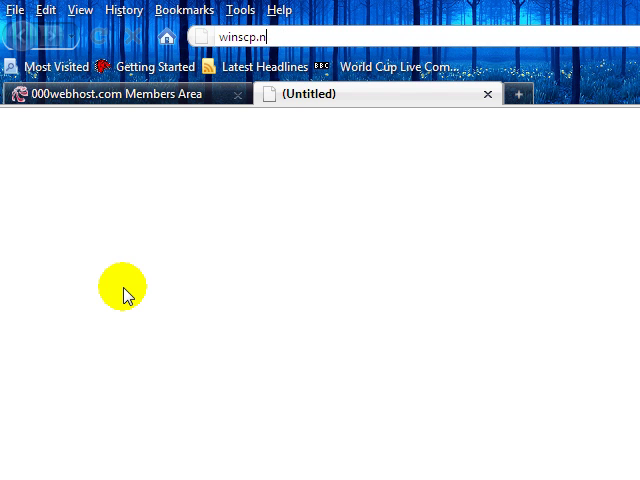
key("Return")
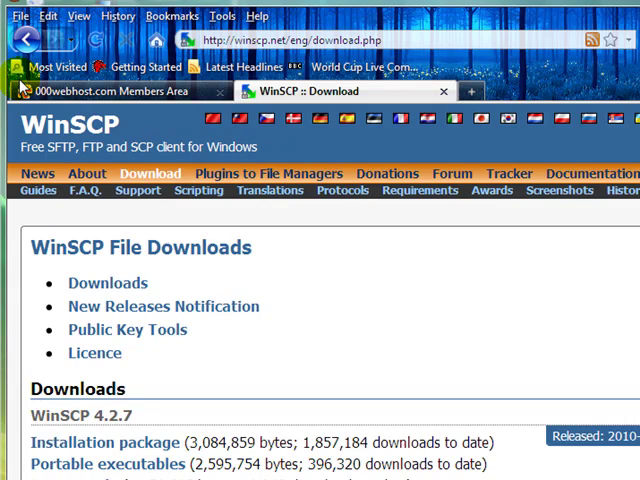
left_click(8, 470)
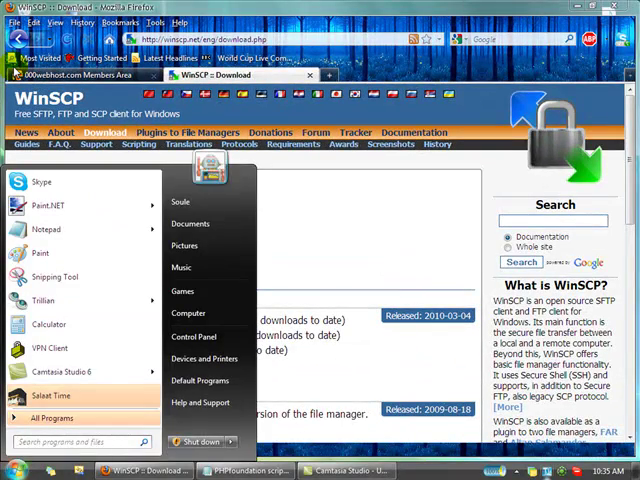
Step: Show the desktop and launch WinSCP from its desktop icon
left_click(330, 200)
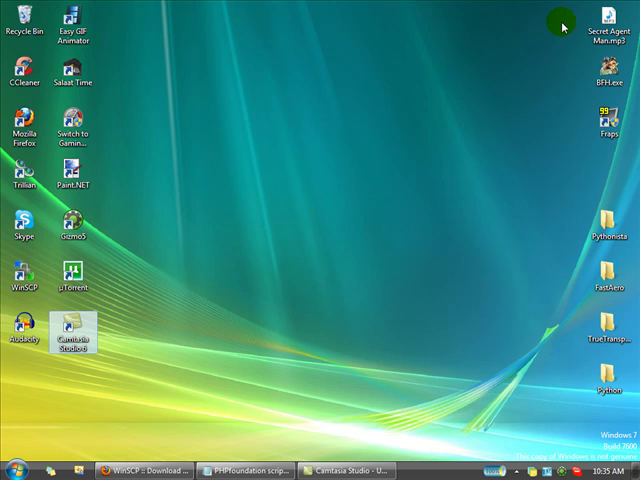
mouse_move(410, 240)
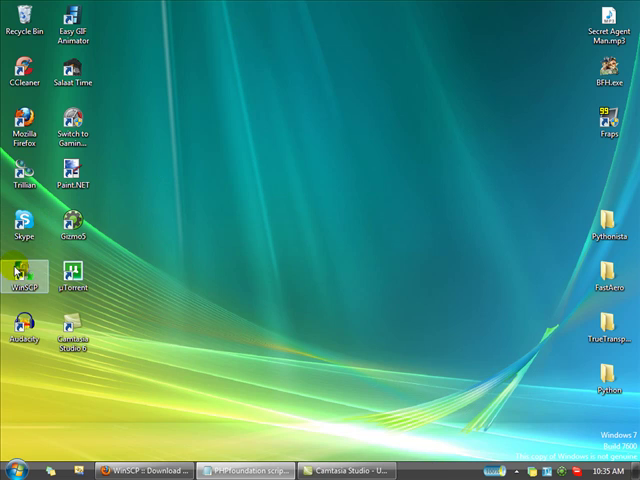
left_click(20, 276)
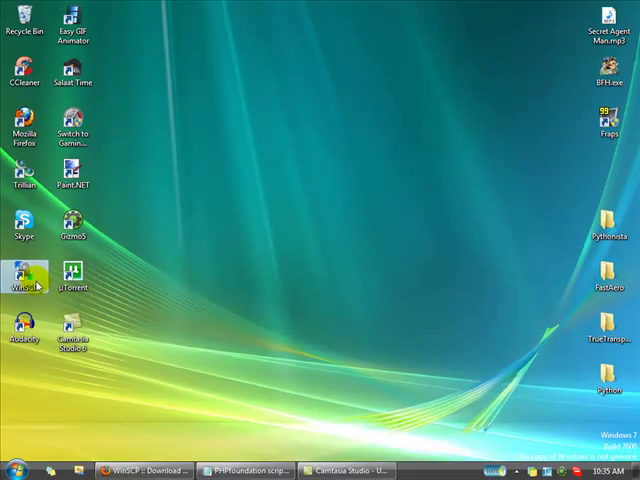
double_click(22, 276)
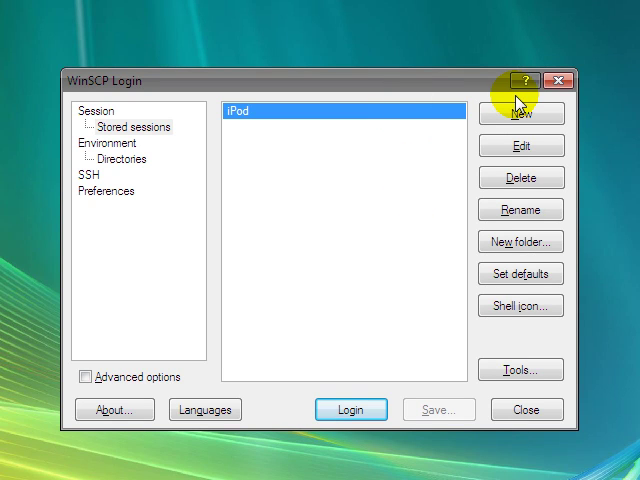
mouse_move(516, 100)
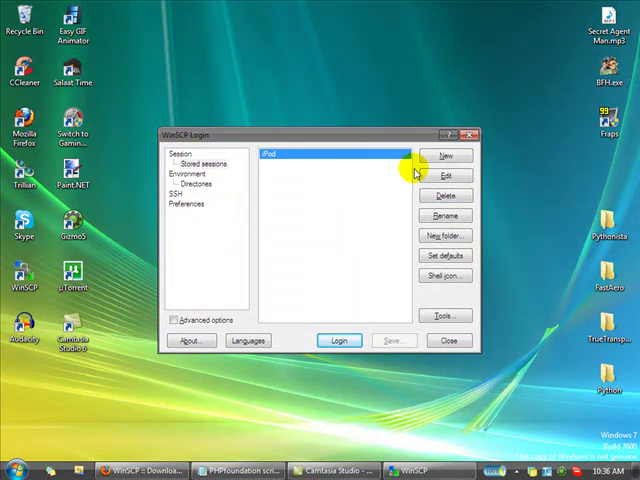
Step: Start a new blank session in the WinSCP Login window
left_click(444, 156)
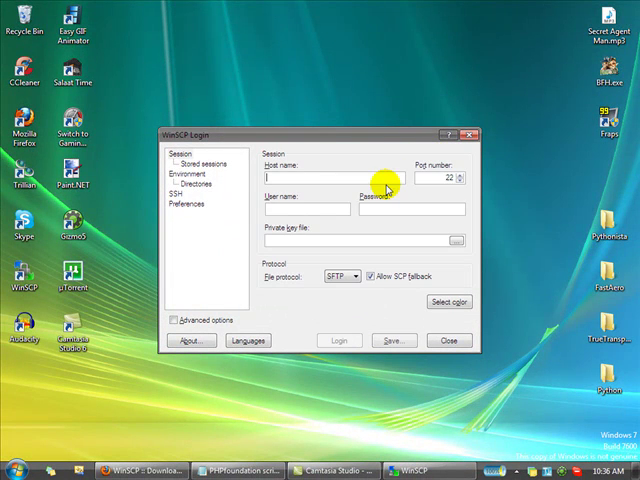
mouse_move(276, 168)
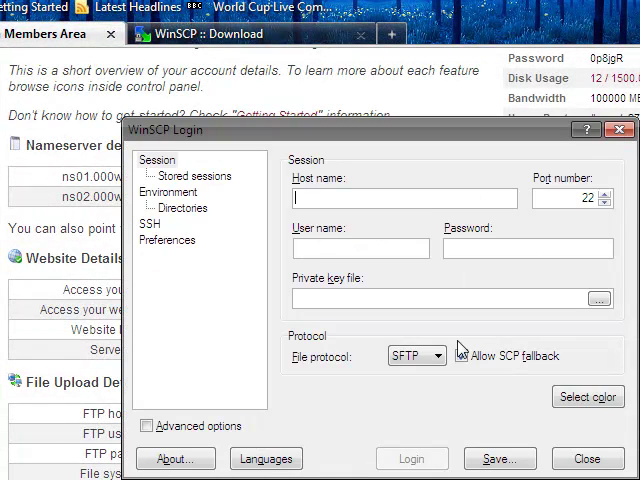
type("soule.netau.net")
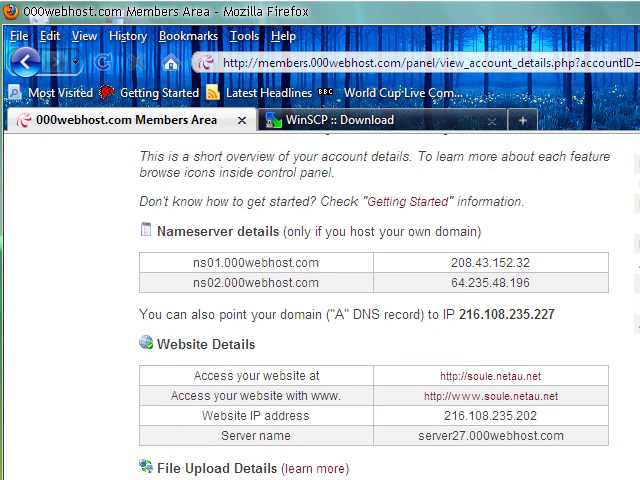
scroll("down", 3)
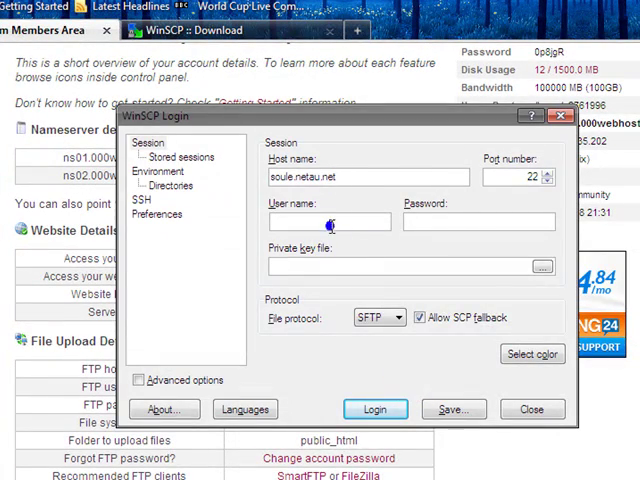
right_click(324, 222)
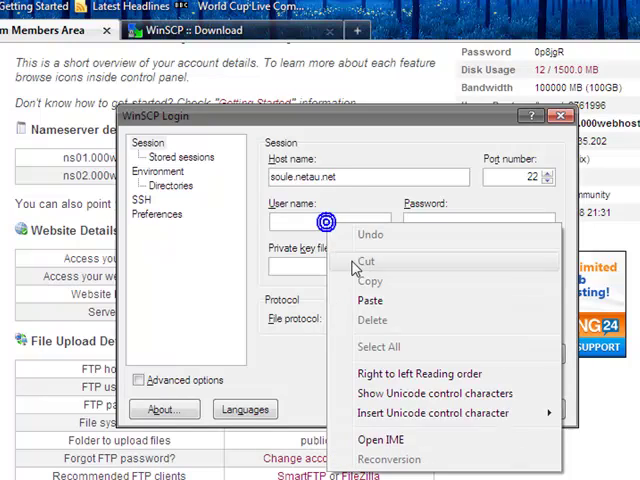
left_click(368, 300)
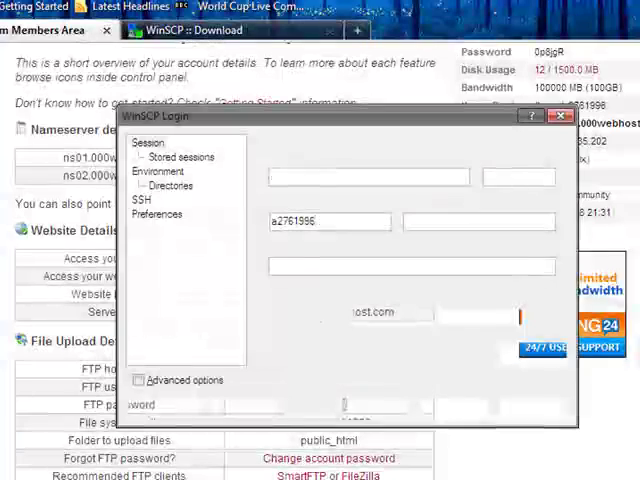
Step: Paste the account password and list the available file protocols
right_click(480, 220)
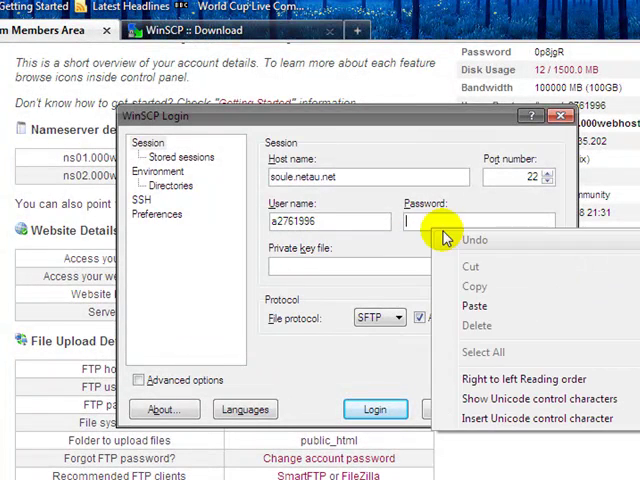
left_click(474, 306)
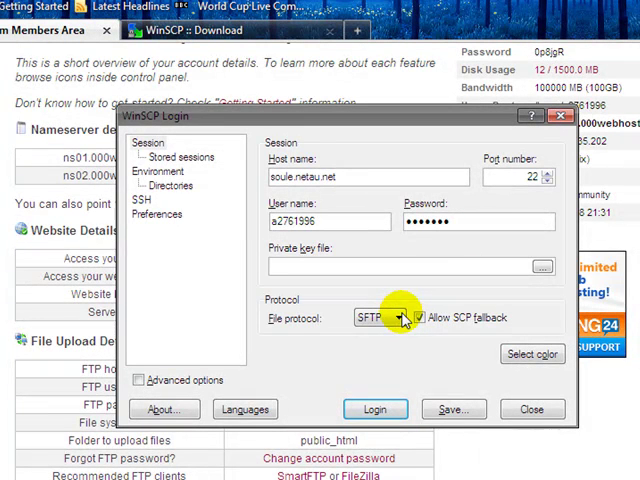
left_click(380, 318)
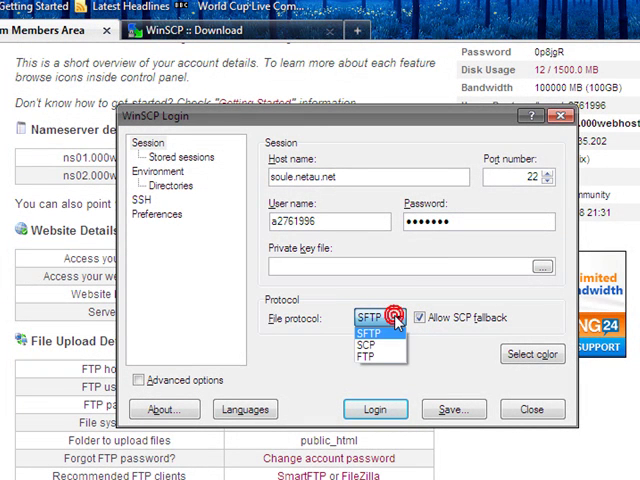
Step: Use plain FTP on port 21 and keep the password stored with the session
left_click(368, 360)
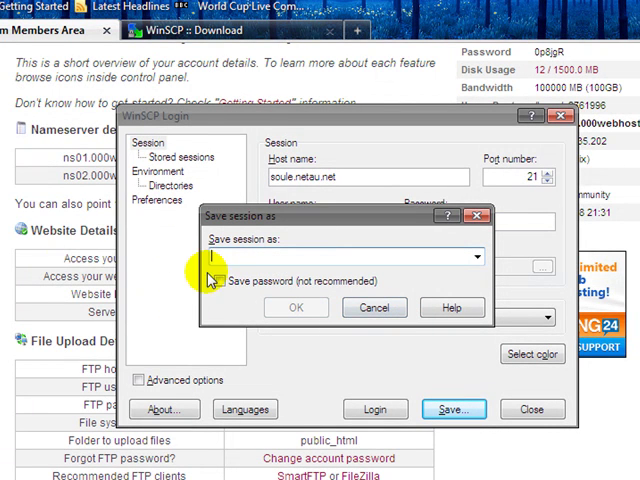
left_click(212, 280)
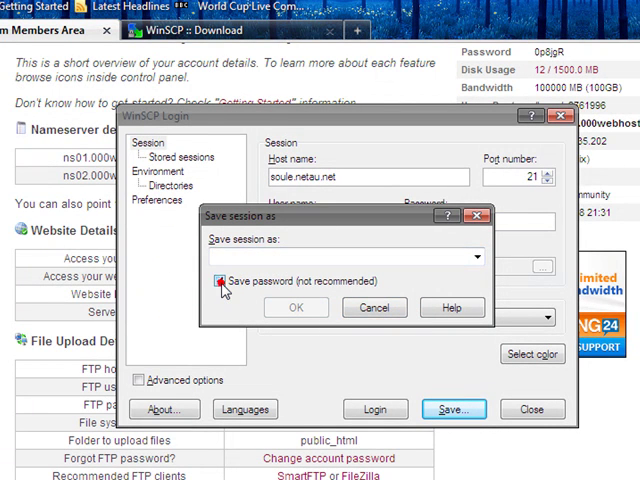
left_click(220, 280)
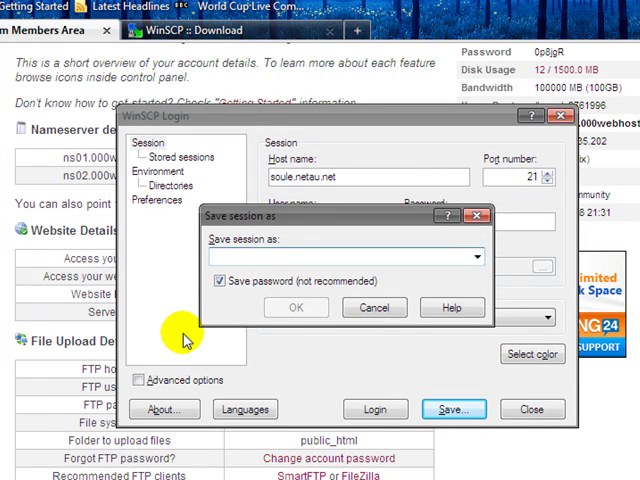
Step: Save the session as Soule's PHP tutorial server
type("Soule")
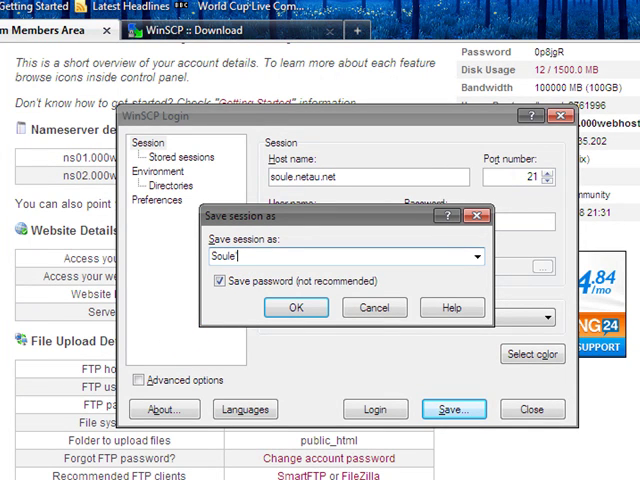
type("'s PHP")
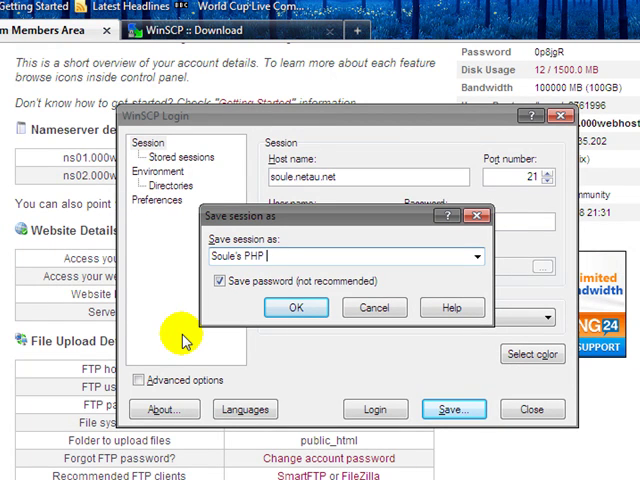
type("tutorial server")
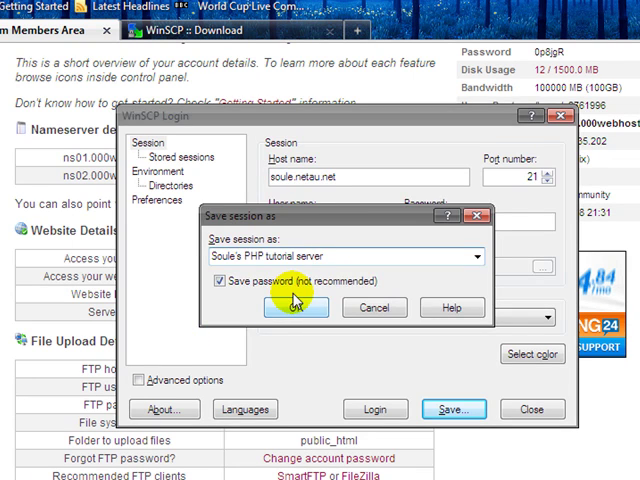
left_click(296, 308)
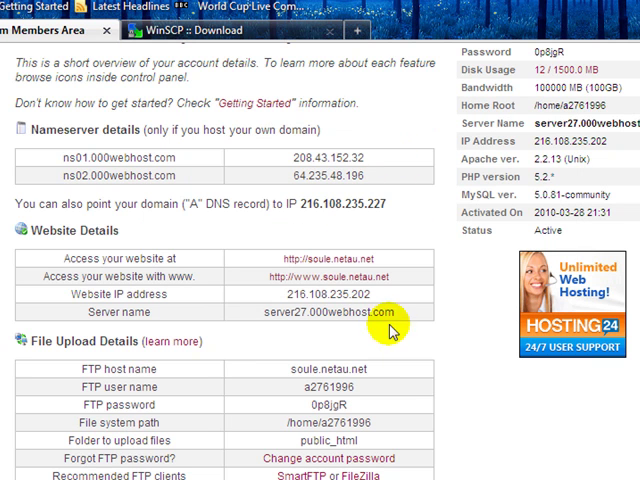
mouse_move(388, 392)
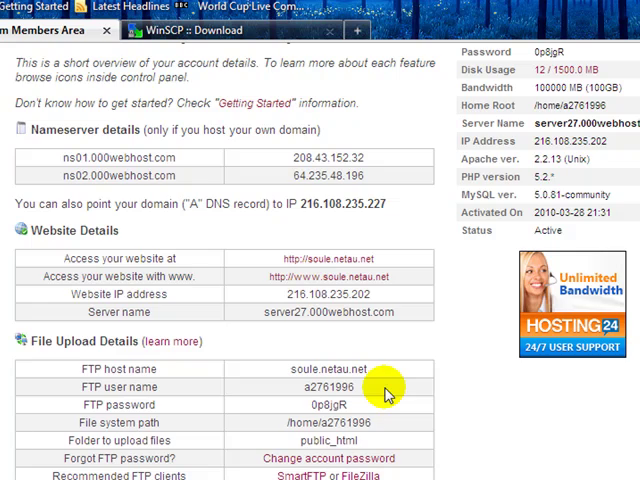
mouse_move(180, 458)
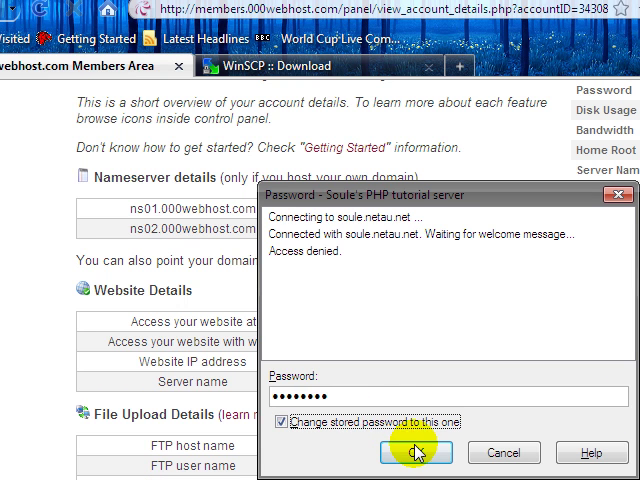
Step: Connect with the corrected stored password, reaching the remote root with public_html
left_click(416, 452)
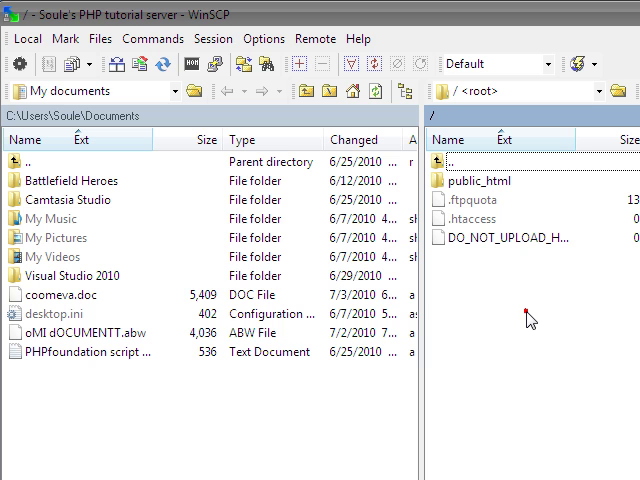
mouse_move(530, 320)
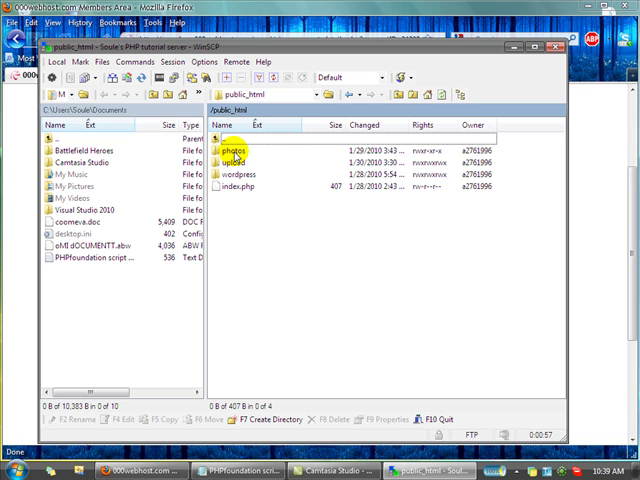
Step: Open the public_html folder in the remote panel to list its folders and files
left_click(236, 162)
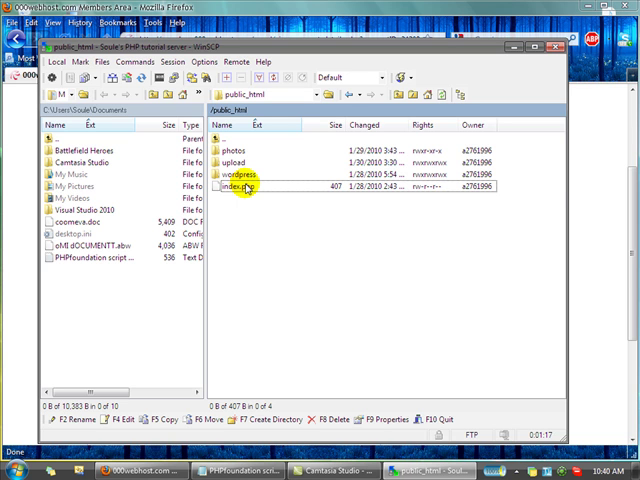
mouse_move(578, 184)
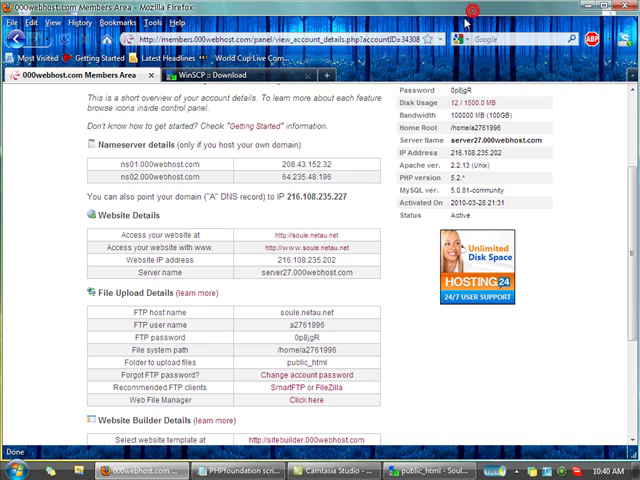
Step: Search Google for notepad++ and go to the Notepad++ website from the results
left_click(484, 74)
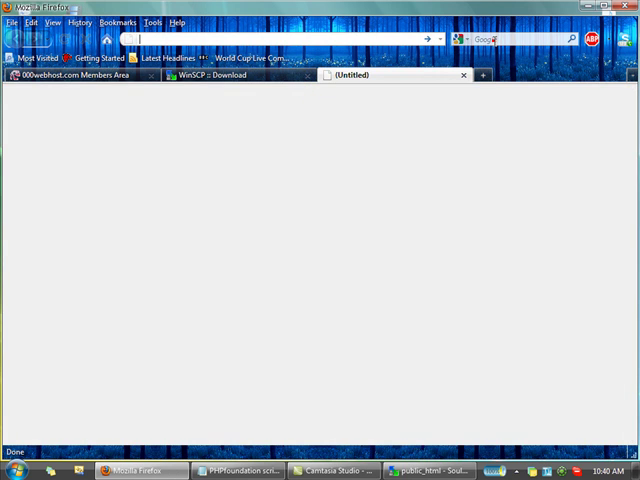
type("notepad")
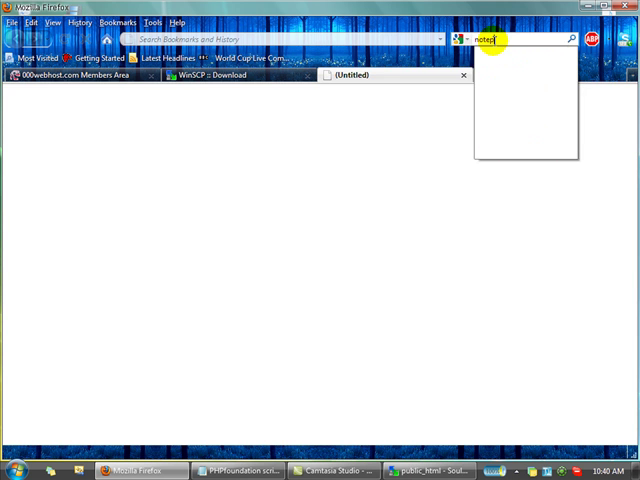
key("Return")
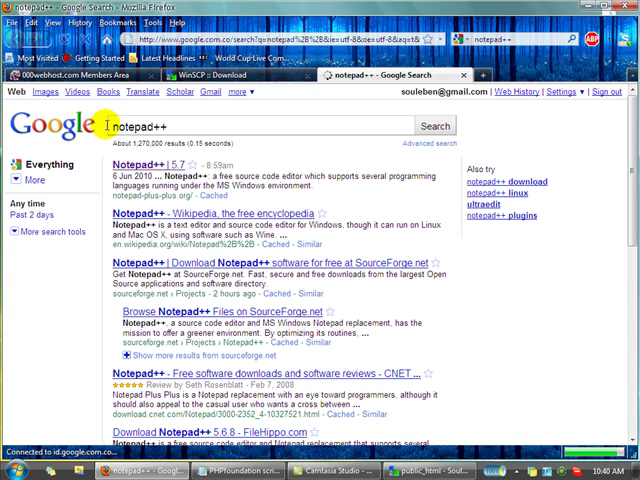
left_click(140, 164)
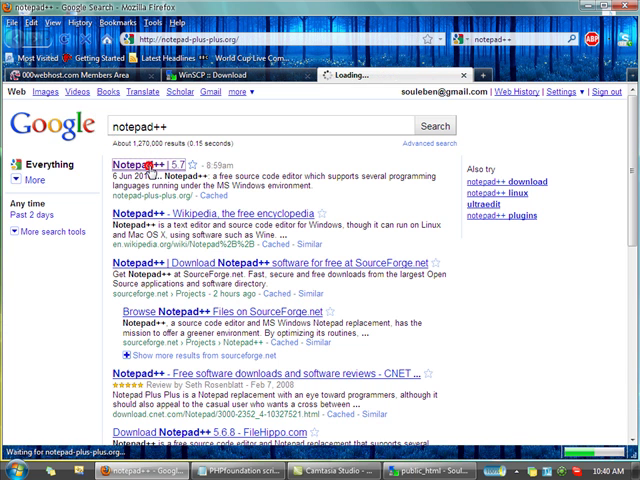
left_click(130, 166)
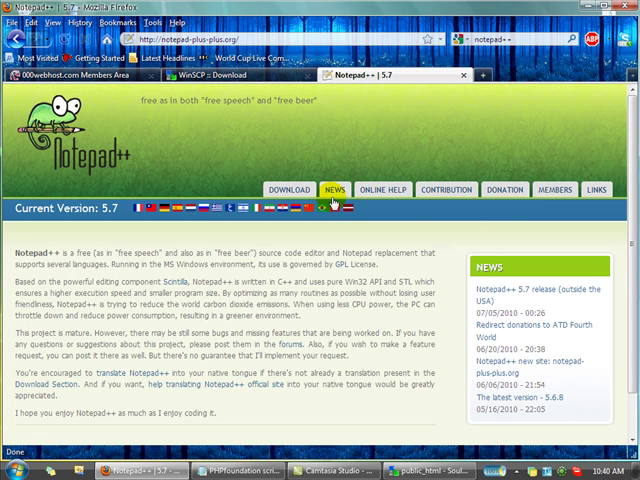
Step: Download npp.5.7.Installer.exe from the 5.7 release page and save it to disk
left_click(288, 192)
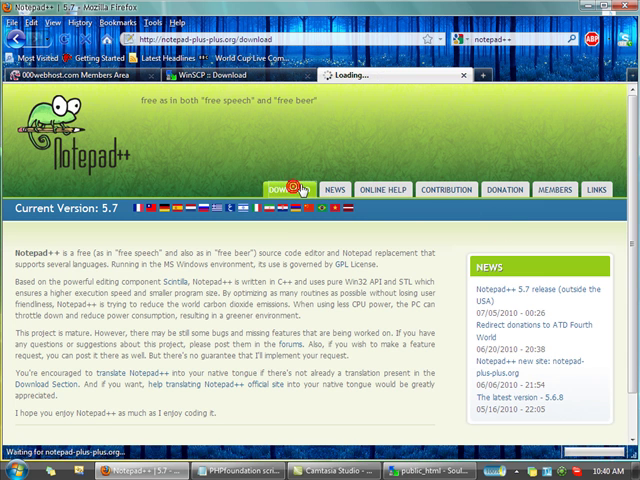
left_click(296, 188)
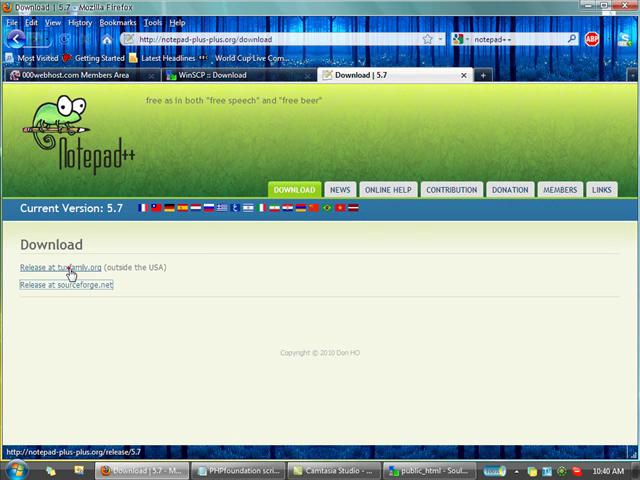
left_click(48, 268)
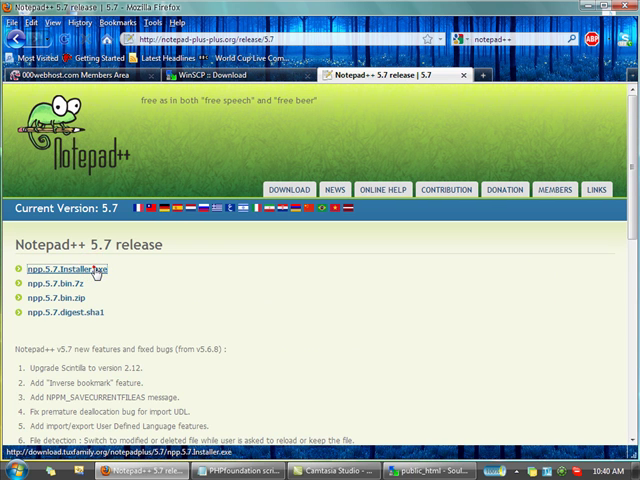
left_click(64, 270)
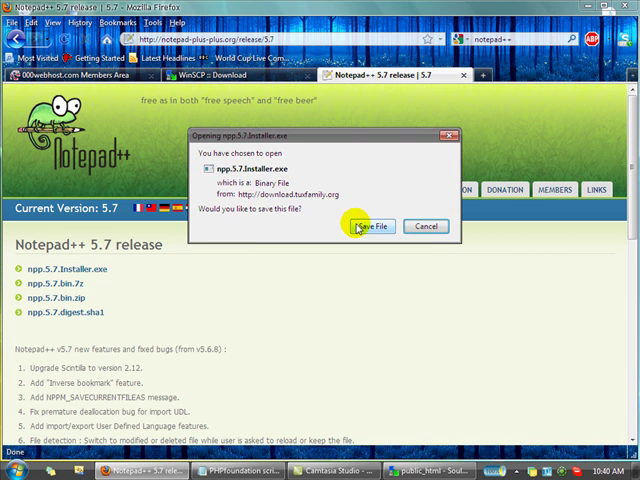
left_click(362, 226)
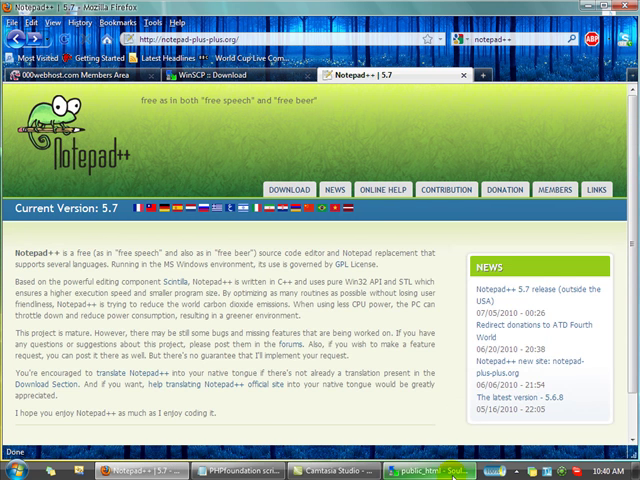
Step: Show WinSCP's Preferences at the Editors page listing the internal editor and Notepad
left_click(480, 468)
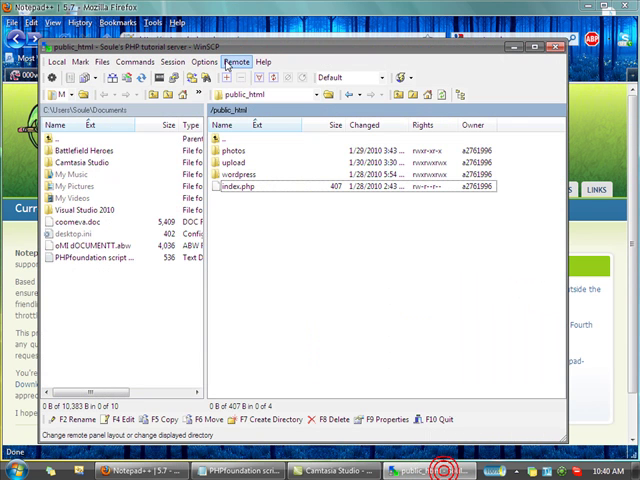
left_click(214, 60)
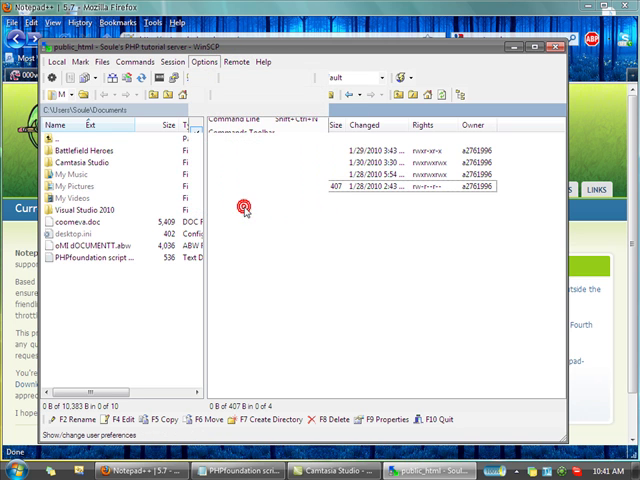
mouse_move(244, 210)
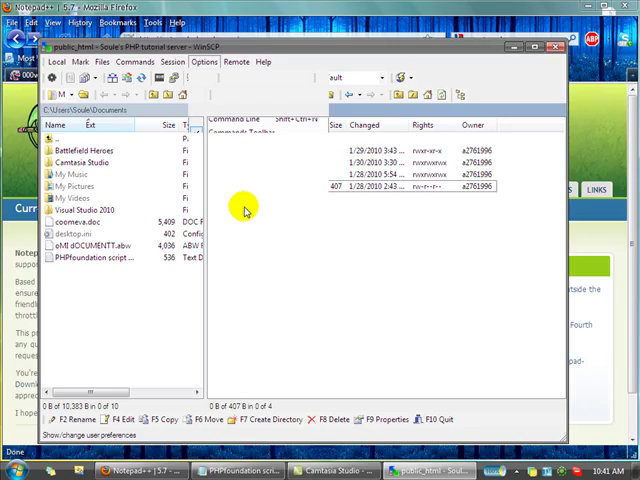
left_click(204, 62)
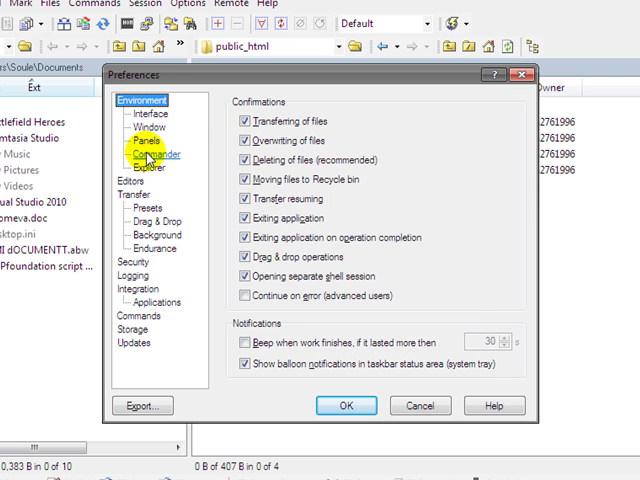
left_click(140, 180)
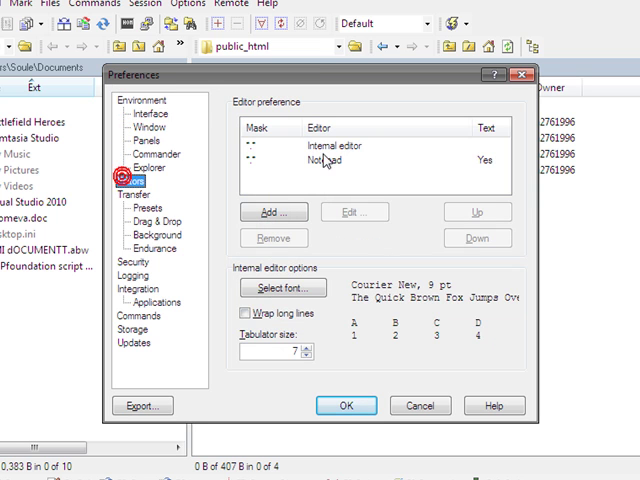
left_click(338, 146)
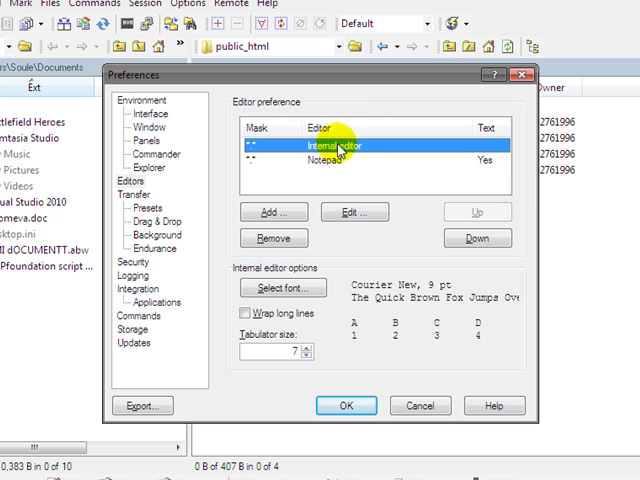
left_click(330, 160)
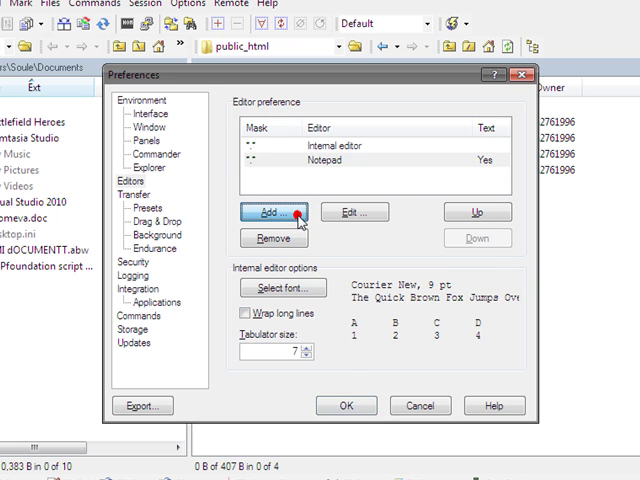
Step: Start adding an external editor and browse from the desktop for its program
left_click(270, 212)
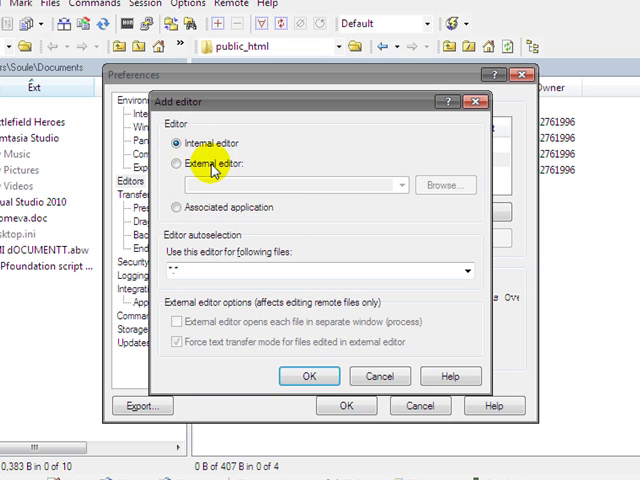
left_click(170, 160)
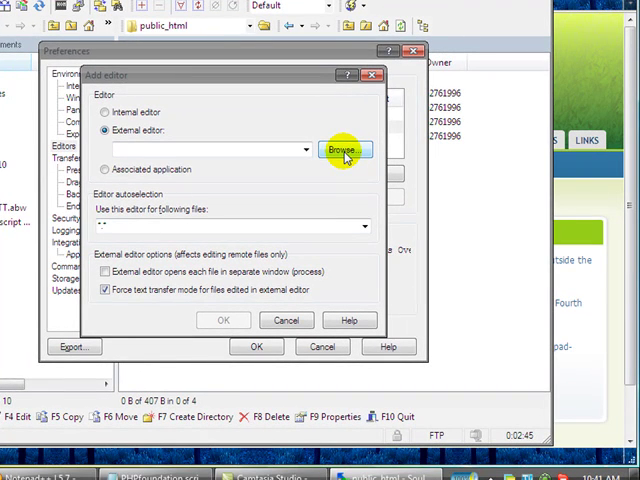
left_click(344, 148)
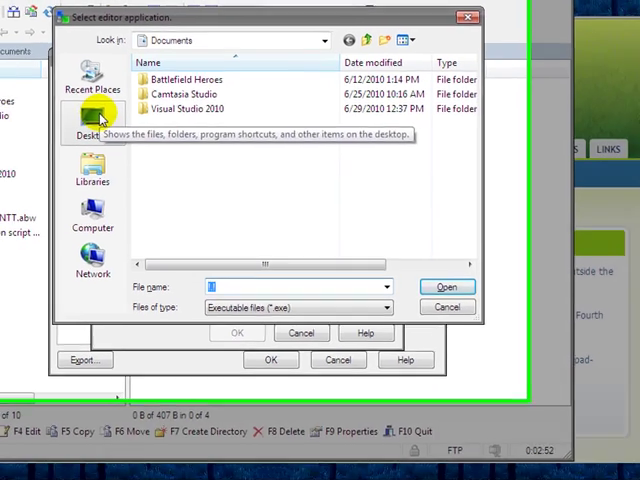
left_click(92, 120)
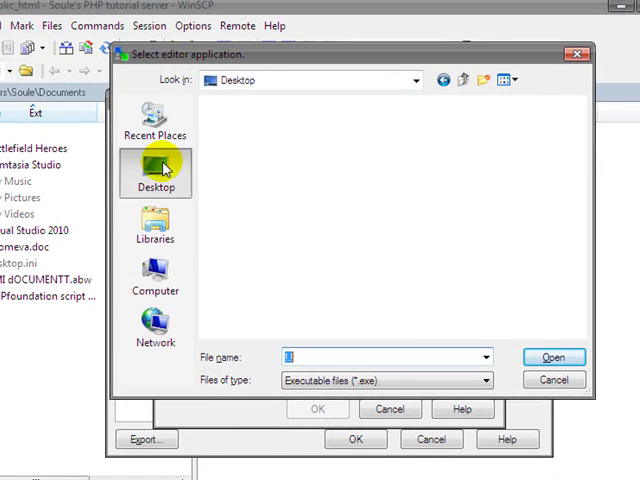
Step: Select notepad++.exe from the Notepad++ folder and confirm it as the new editor
left_click(156, 176)
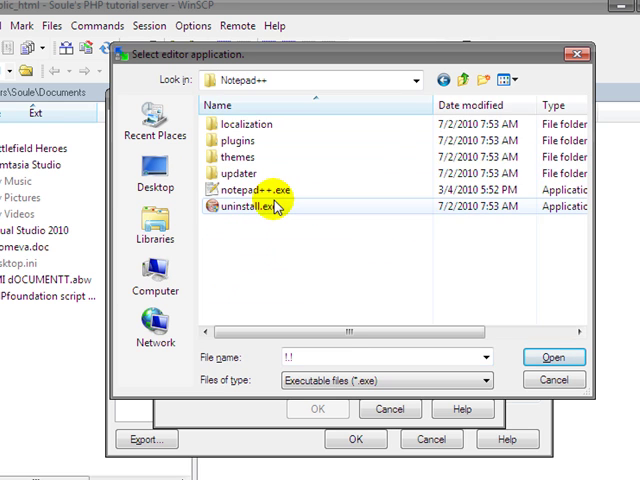
left_click(260, 190)
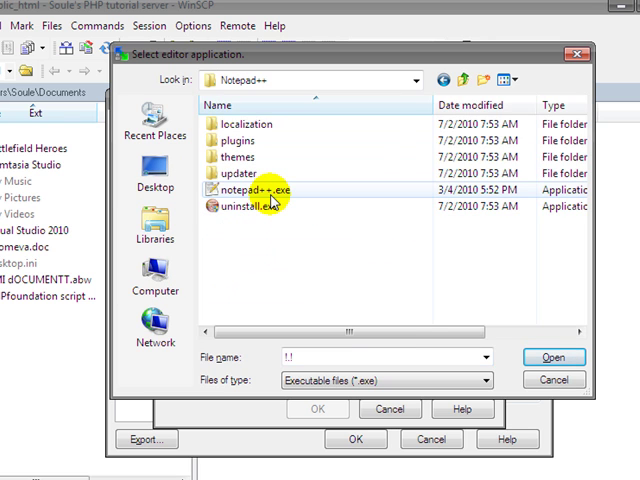
left_click(552, 356)
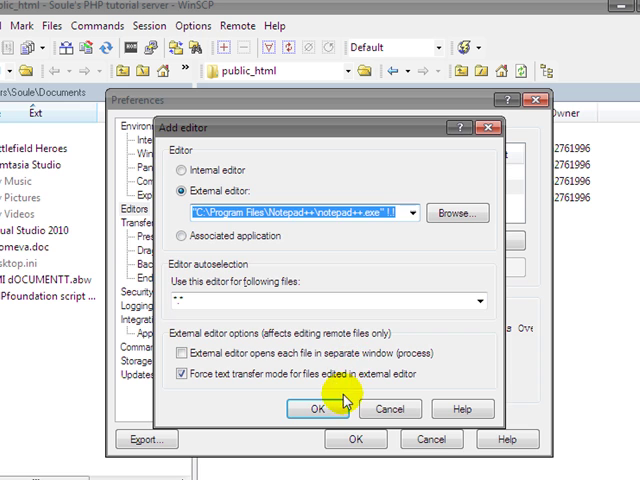
left_click(318, 408)
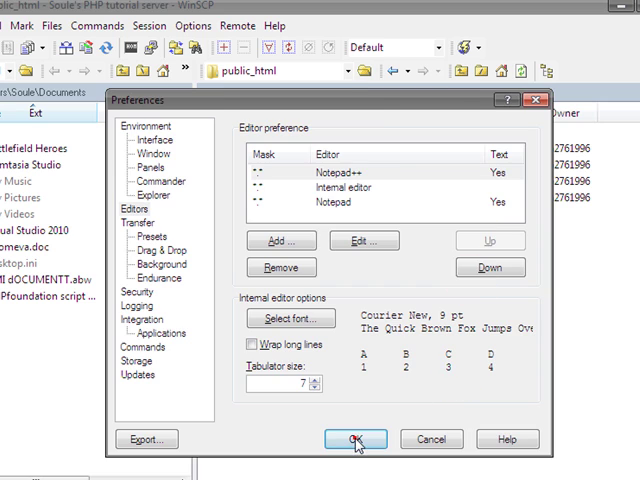
Step: Save the preferences, edit index.php from the server and append echo "Hello, World!";
left_click(356, 440)
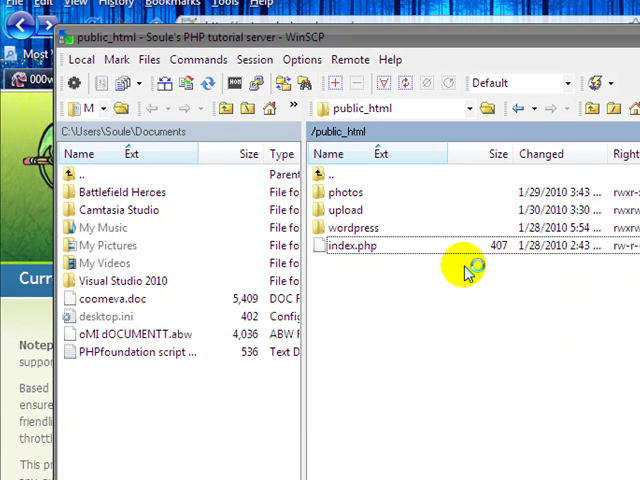
double_click(356, 244)
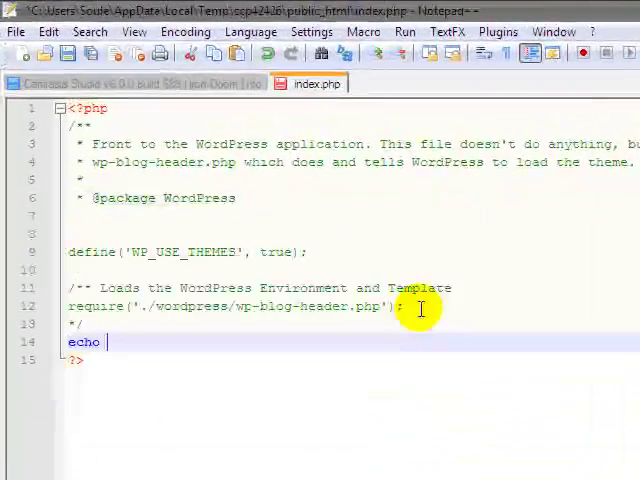
type("\"Hello,")
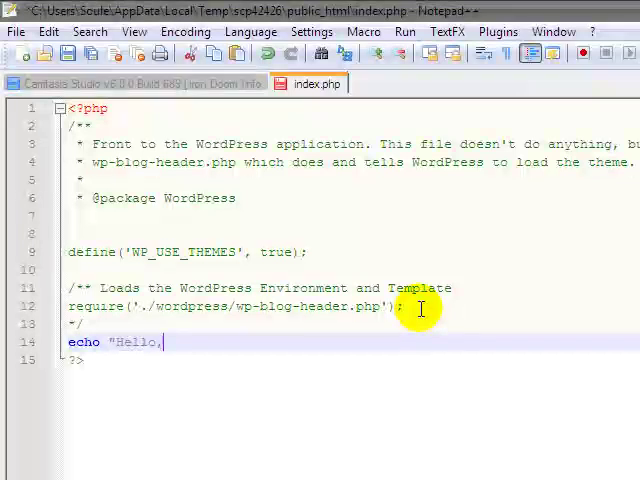
type("World!\"")
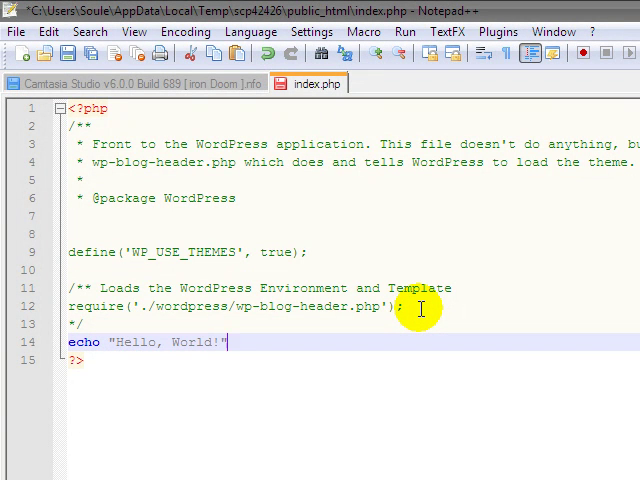
type(";")
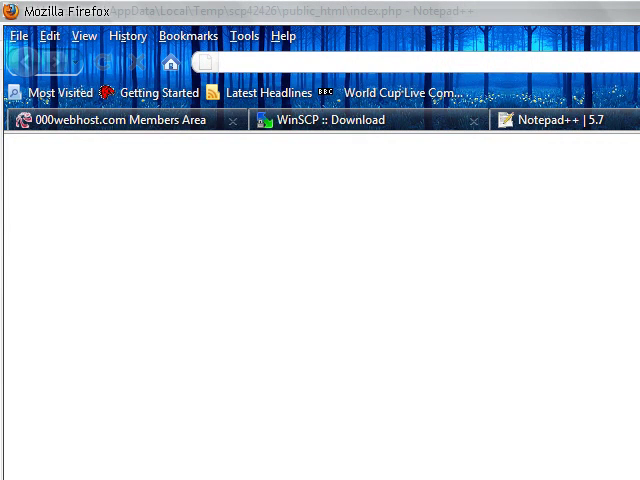
type("soule.neta")
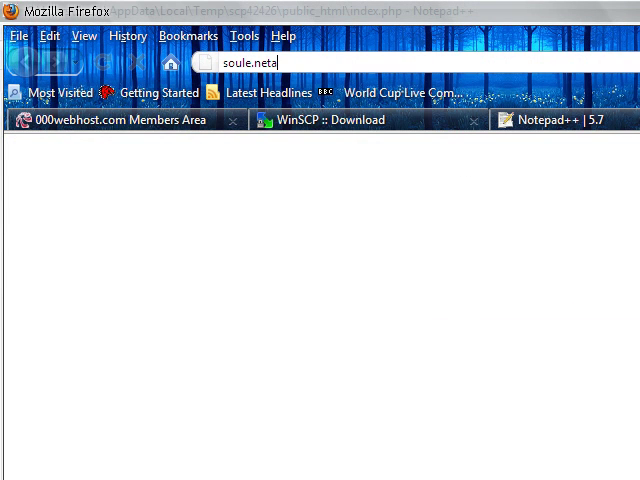
type("u.net")
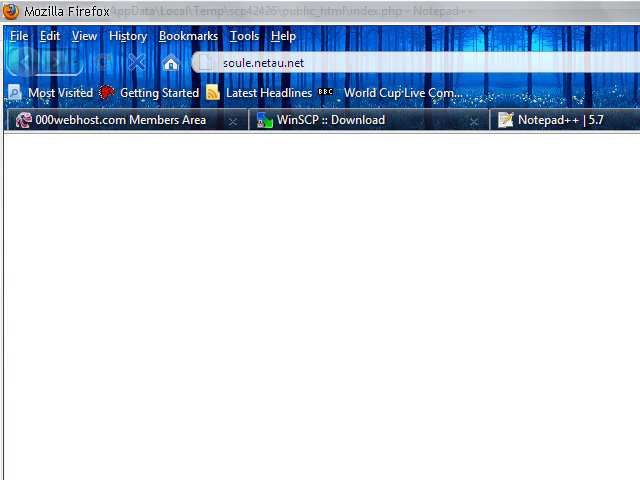
key("Return")
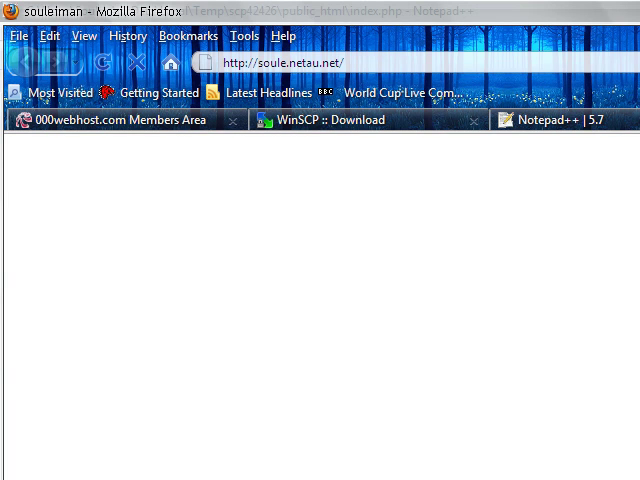